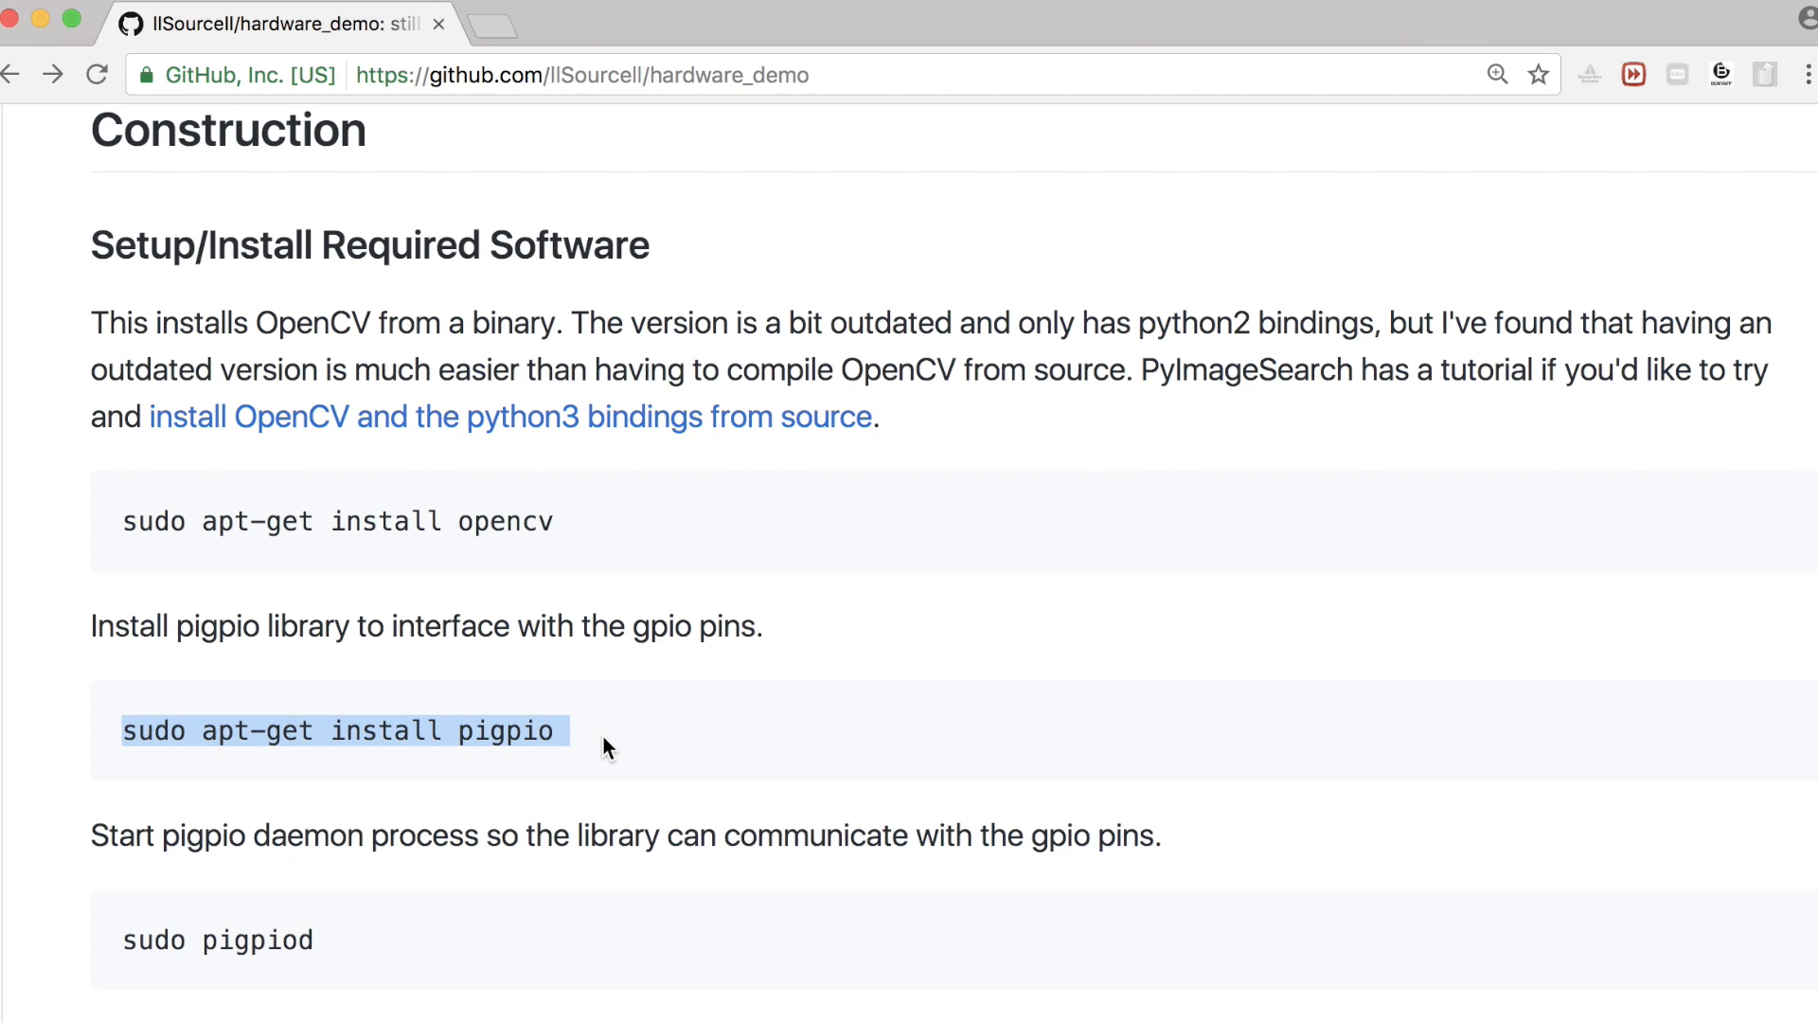
mouse_move(472, 901)
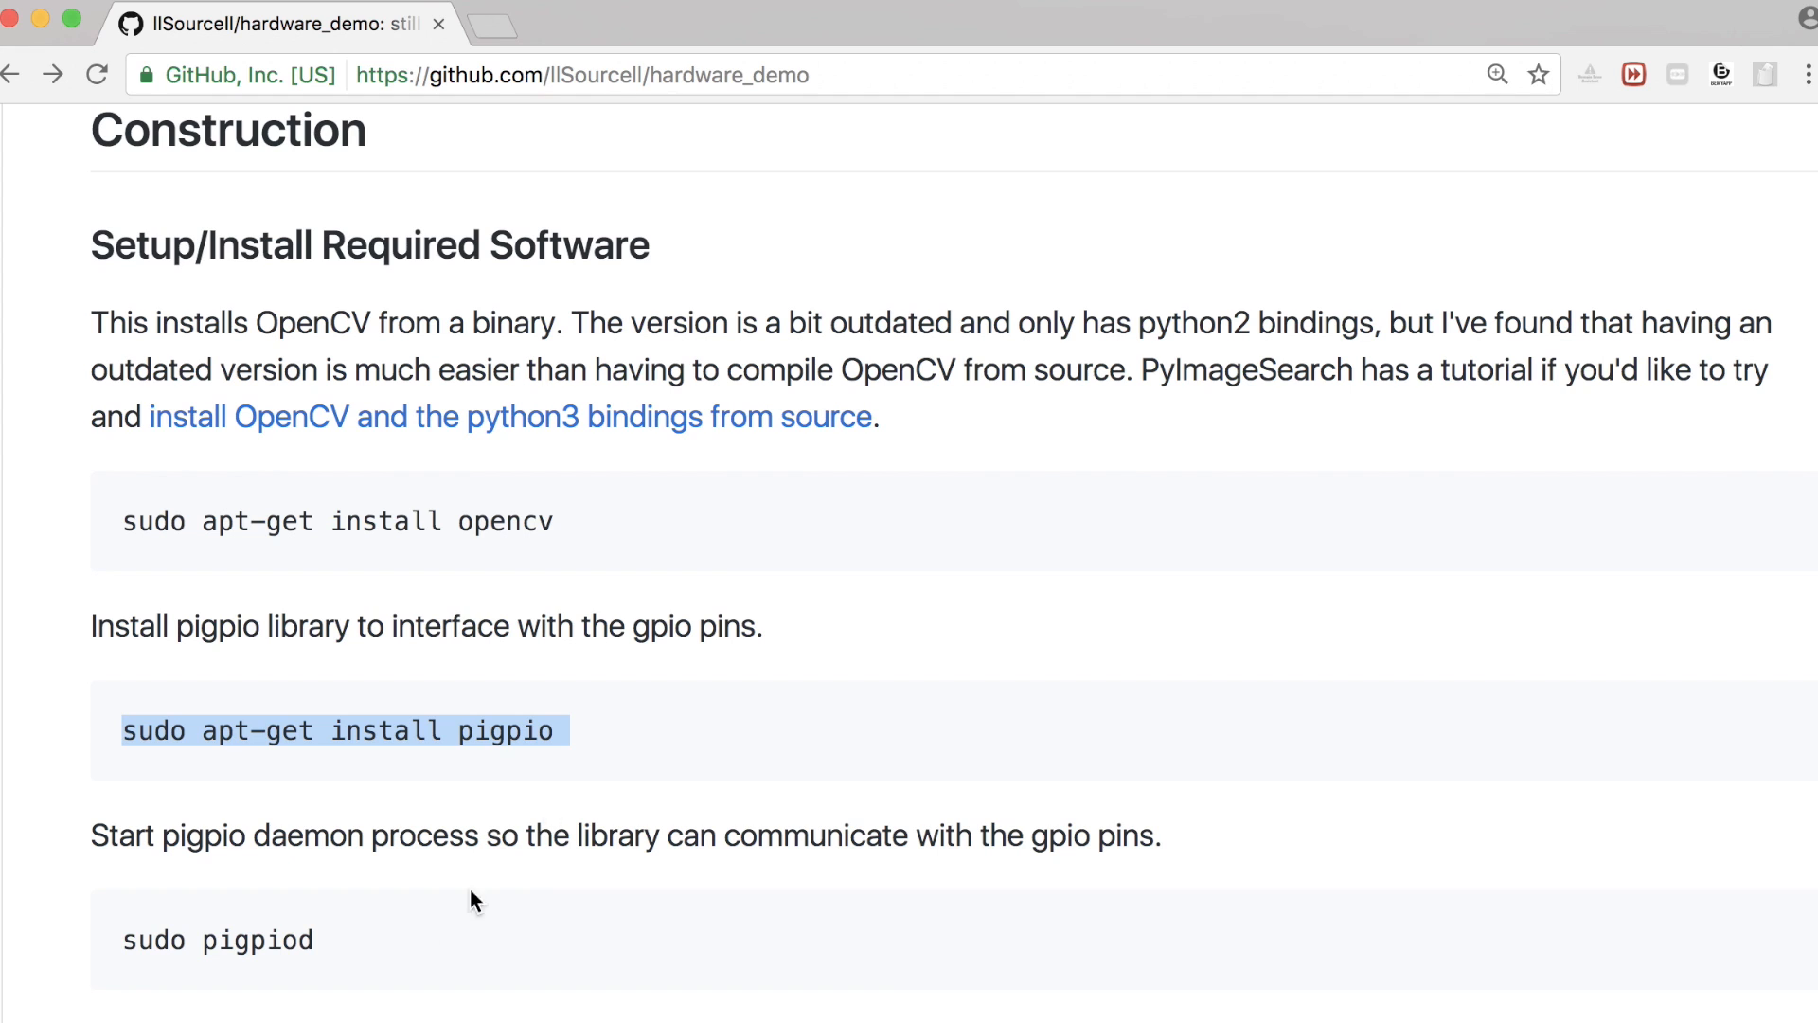
mouse_move(273, 947)
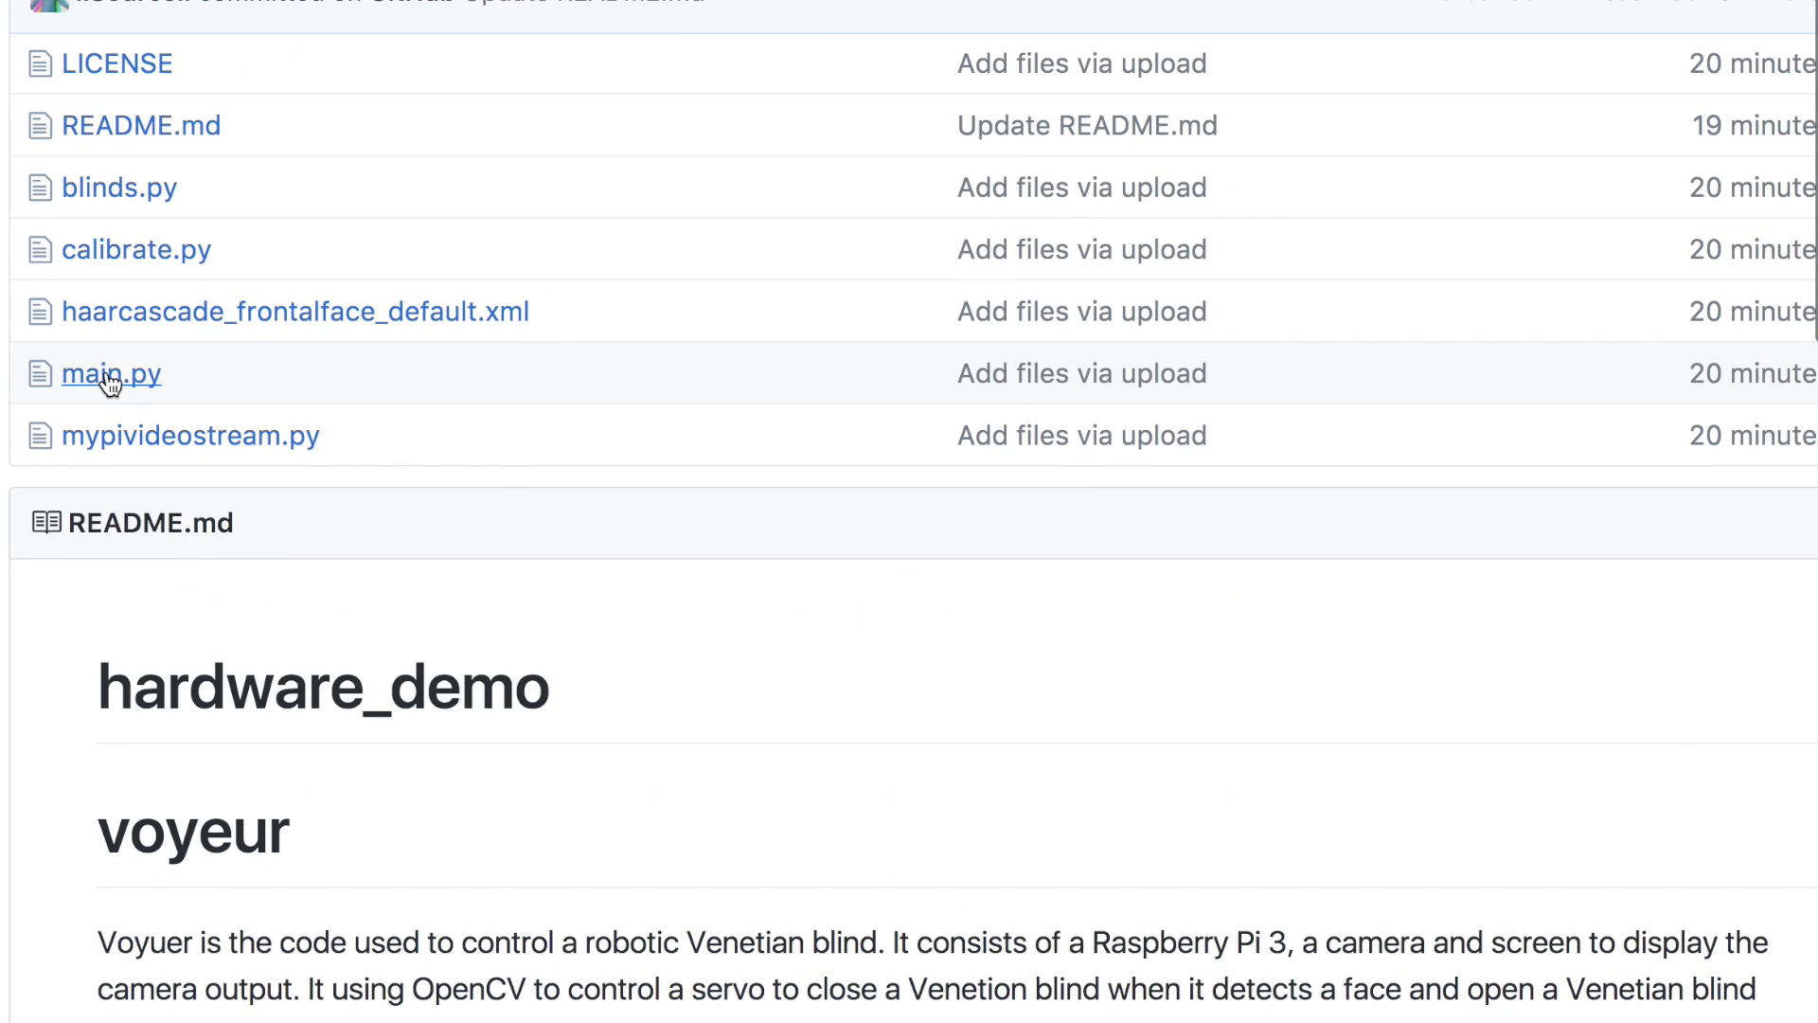
Open main.py from the hardware_demo file list to view its code with the numpy and cv2 imports
click(112, 373)
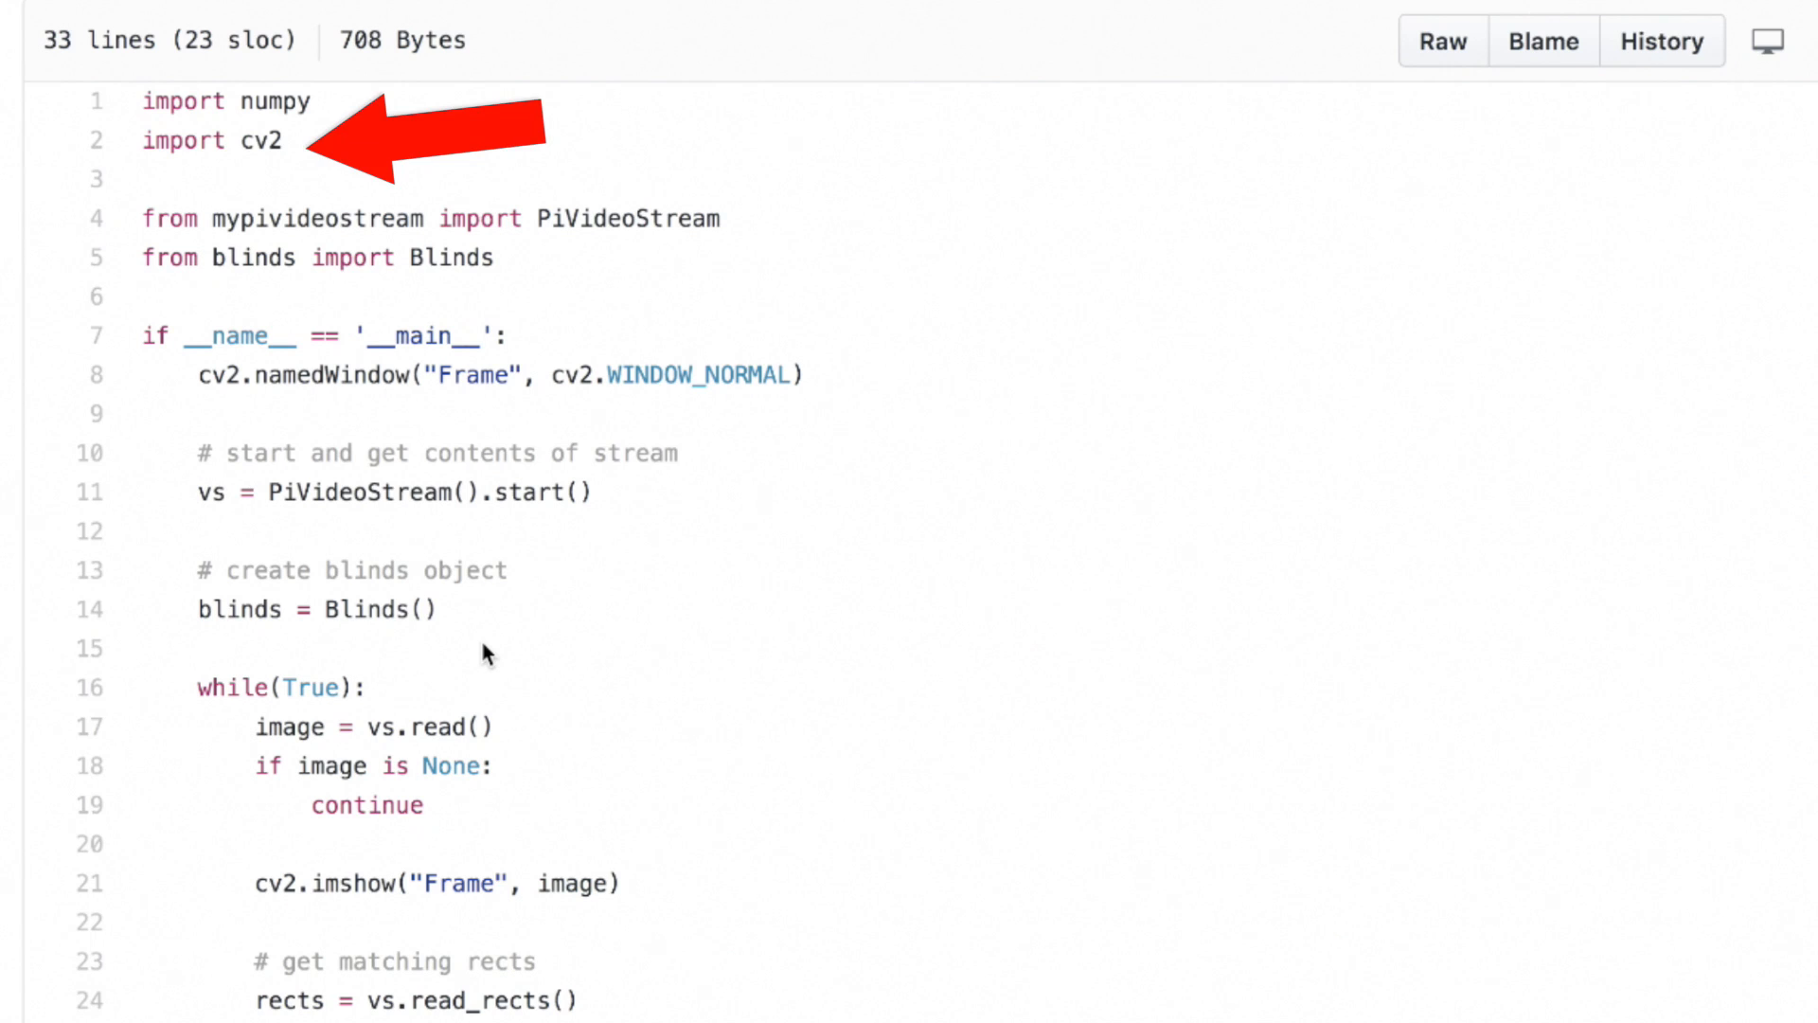